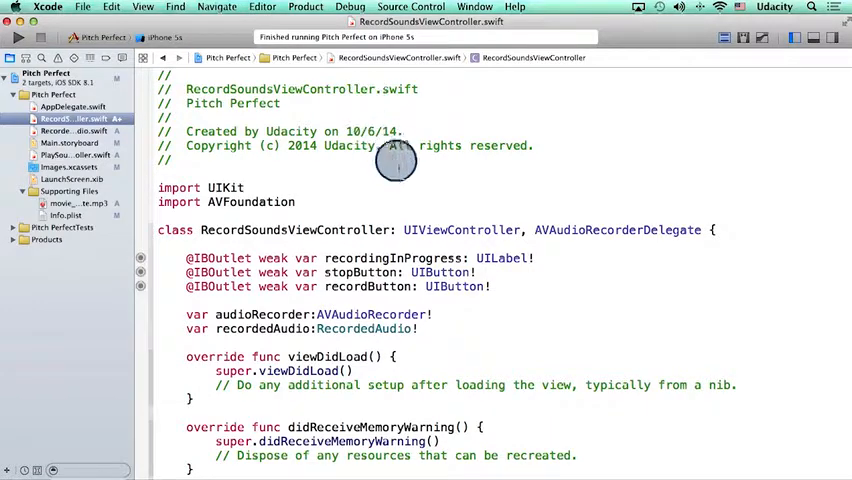
pyautogui.moveTo(408, 230)
pyautogui.write('prepareFor')
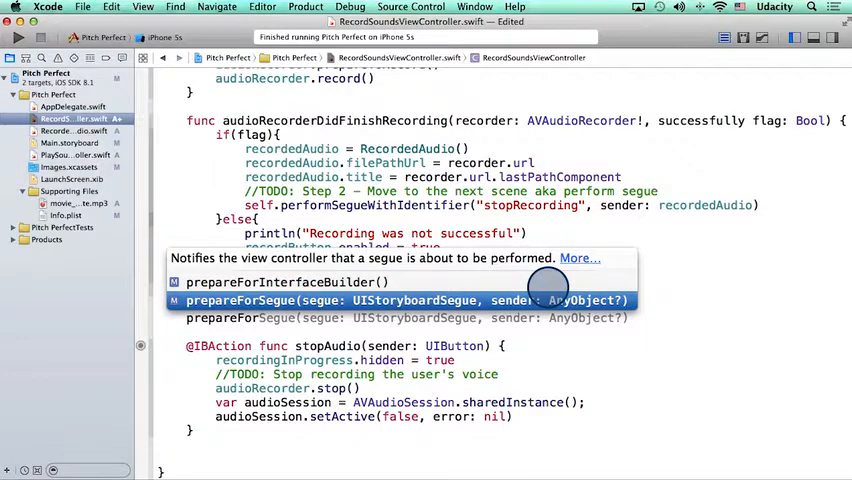
# - Insert the prepareForSegue(segue:sender:) override stub from the autocomplete suggestion
pyautogui.click(408, 300)
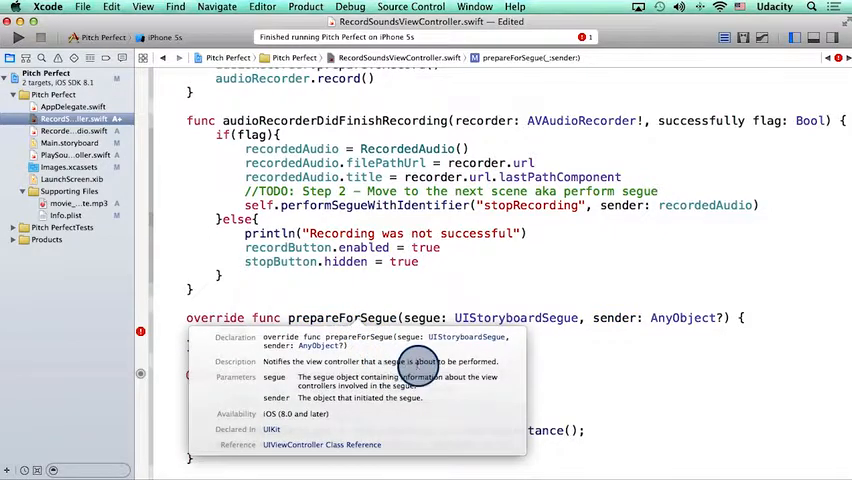
pyautogui.moveTo(470, 370)
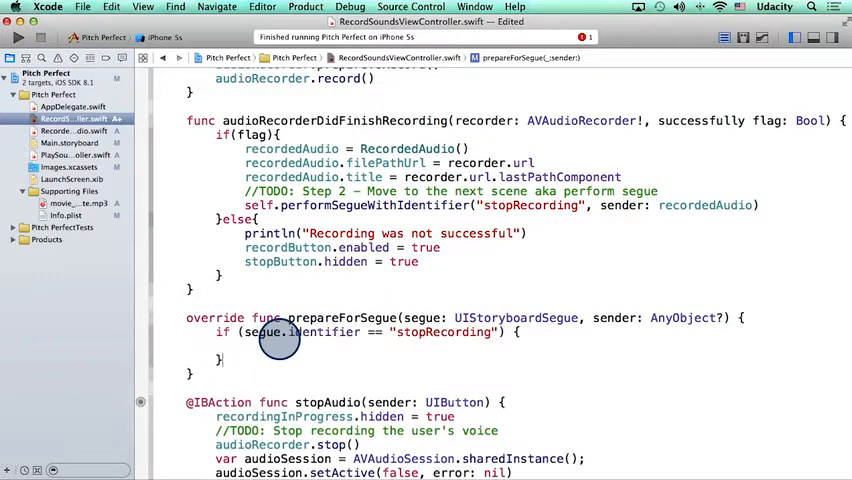
pyautogui.moveTo(320, 332)
pyautogui.write('let playSoundsVC:PlaySoundsViewController = segue.destinationViewController as PlaySoundsViewController')
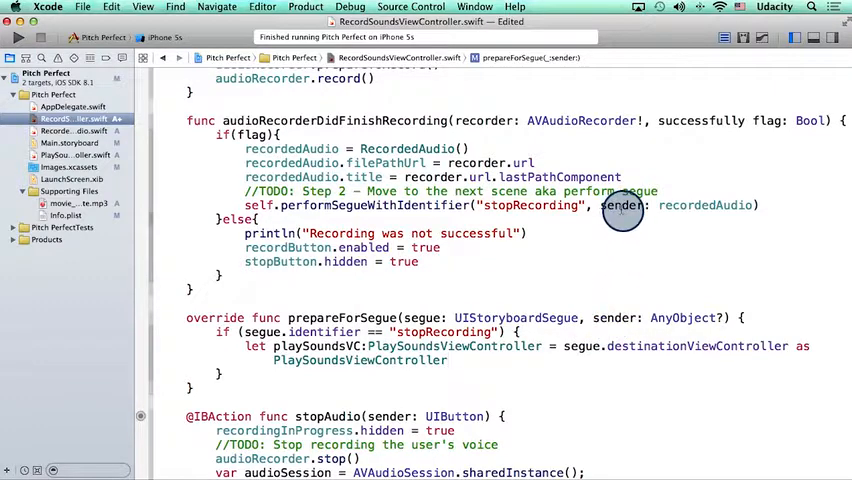
pyautogui.moveTo(704, 204)
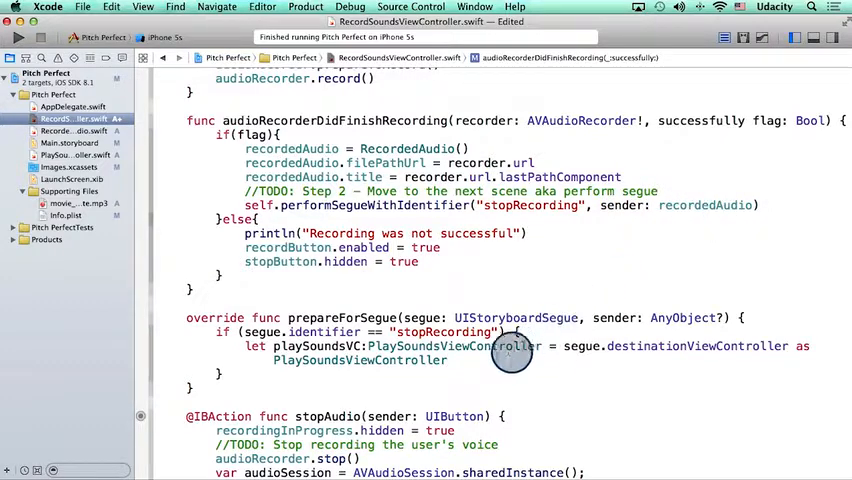
# - Store the sender cast as RecordedAudio in a data constant, correcting the type name's capitalisation
pyautogui.write('let data = sender as RecordedAudio')
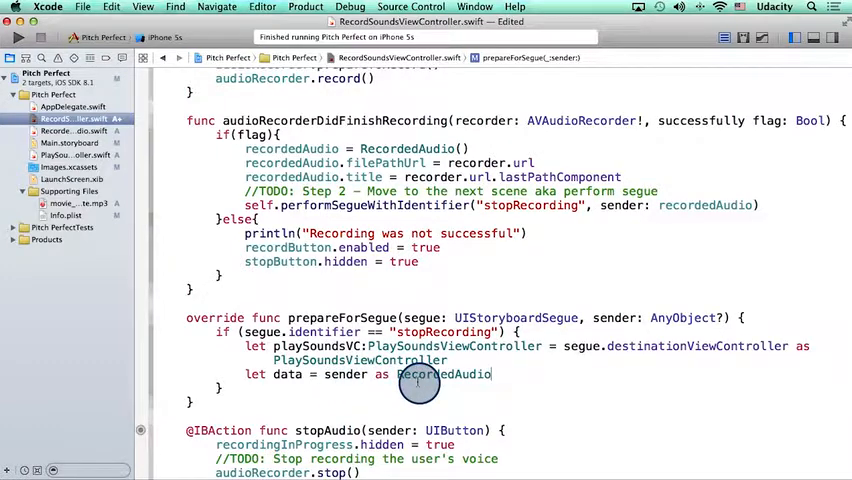
pyautogui.doubleClick(288, 374)
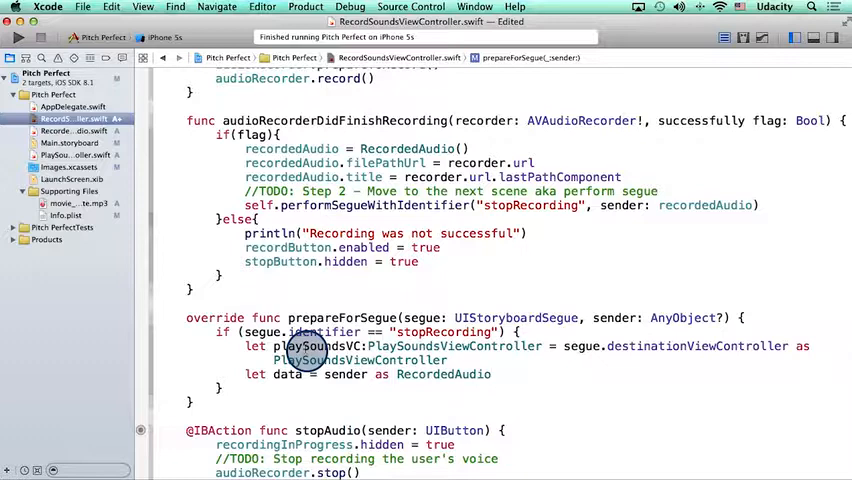
# - Declare var receivedAudio:RecordedAudio! under audioPlayer in PlaySoundsViewController, then return to RecordSoundsViewController
pyautogui.click(60, 156)
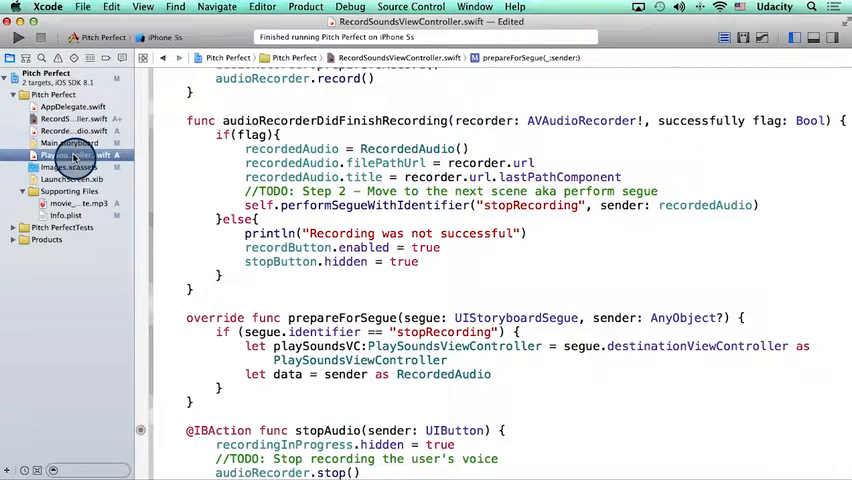
pyautogui.click(76, 156)
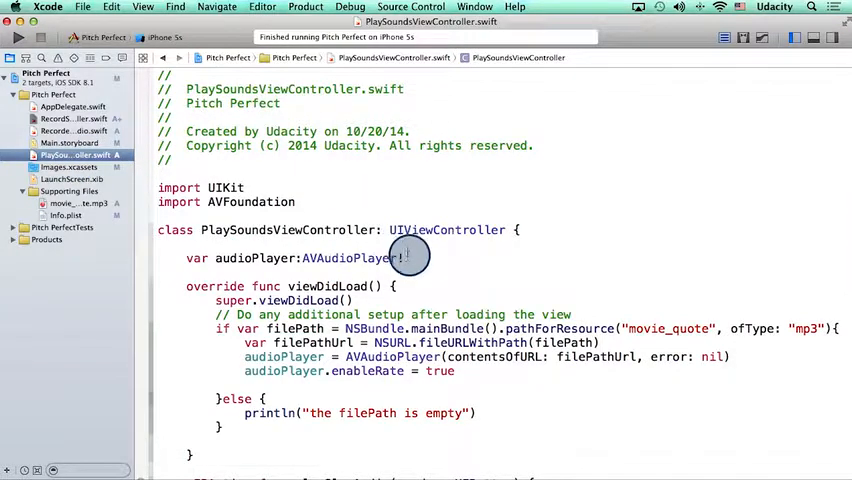
pyautogui.write('var receivedAudio:RecordedAudio!')
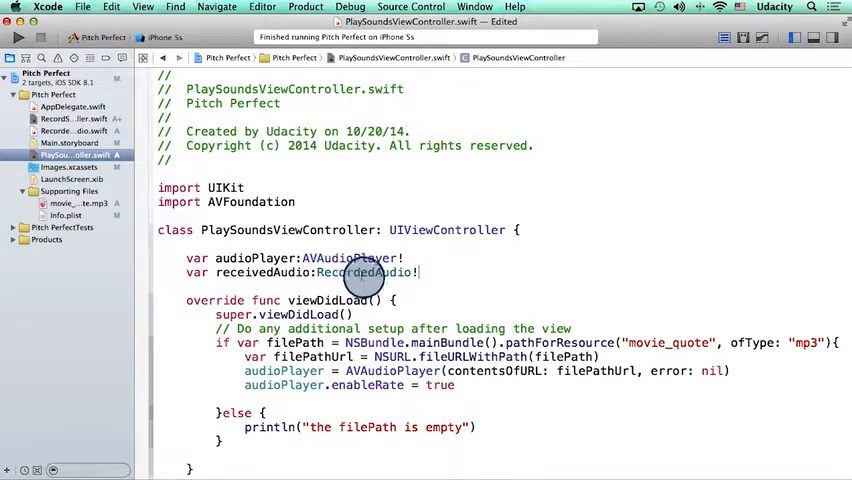
pyautogui.click(72, 118)
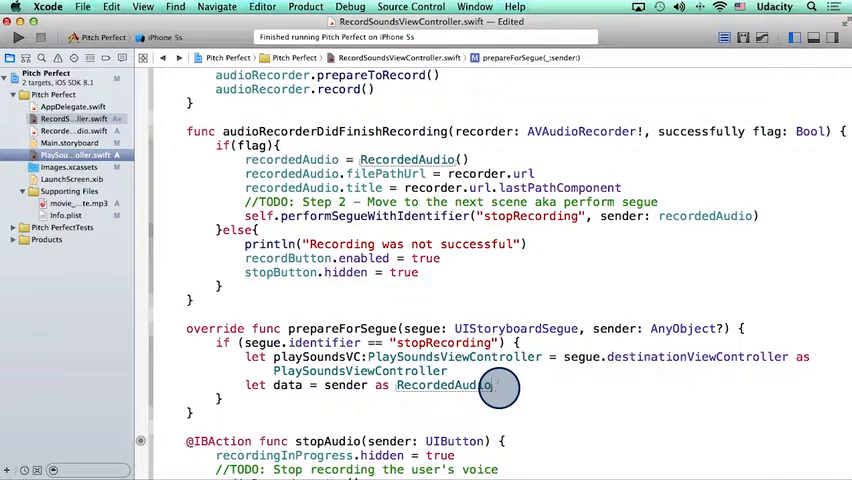
# - Assign data to playSoundsVC.receivedAudio inside the stopRecording branch
pyautogui.write('playSoundsVC.receivedAudio = data')
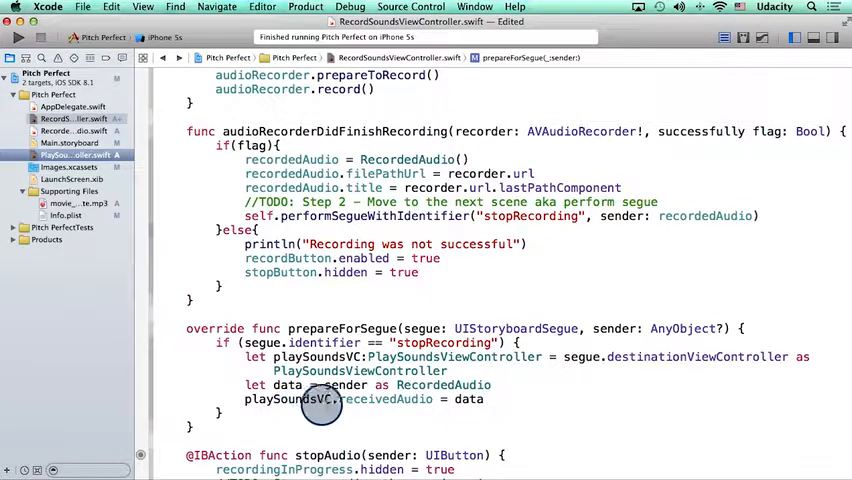
pyautogui.moveTo(388, 400)
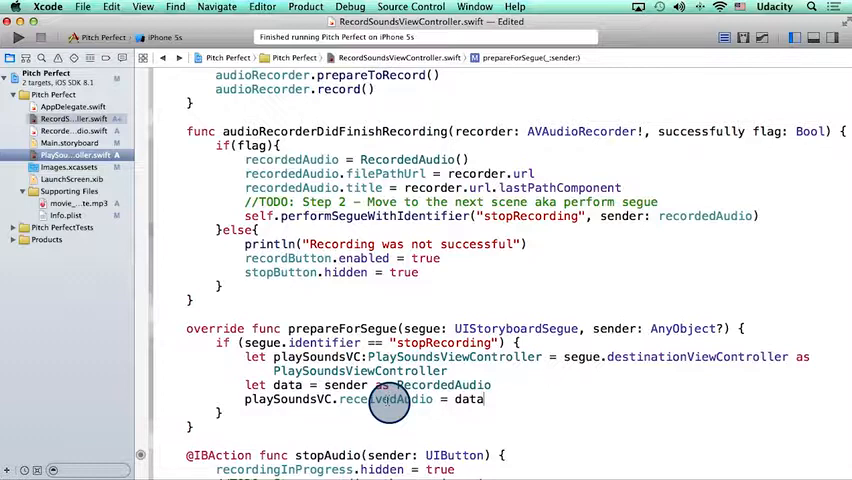
pyautogui.doubleClick(468, 400)
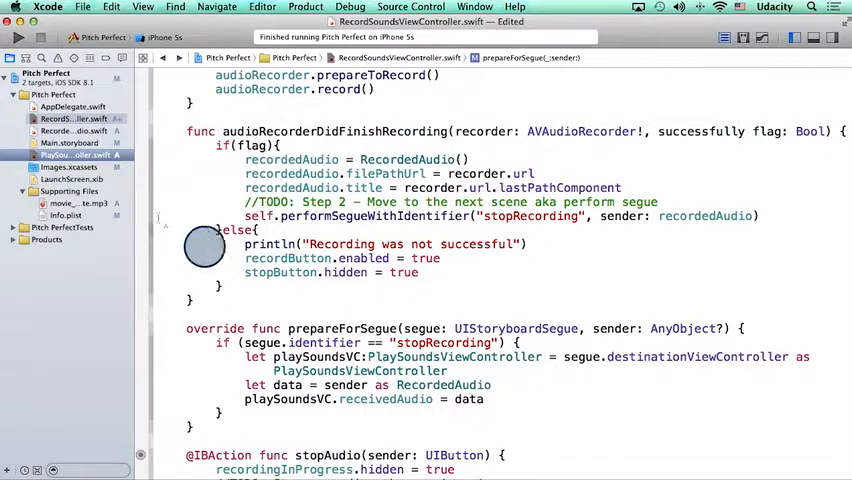
# - Run the app, record a clip with the microphone, and stop to reach the playback screen
pyautogui.click(18, 44)
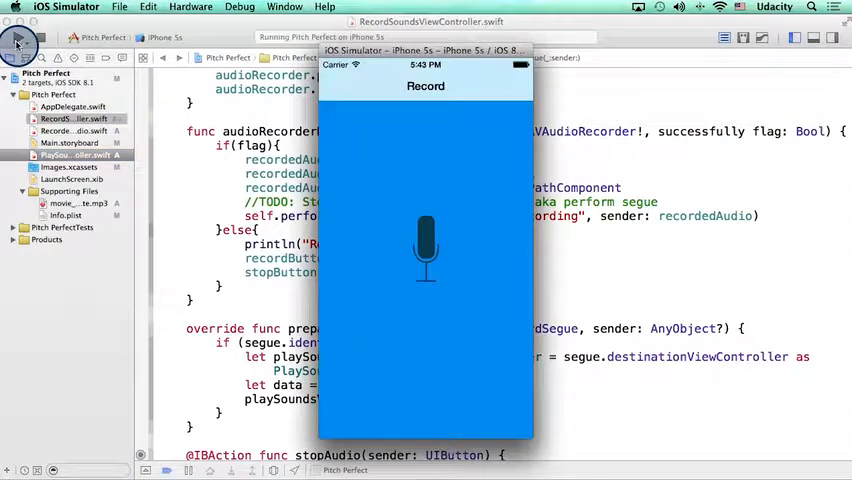
pyautogui.click(424, 248)
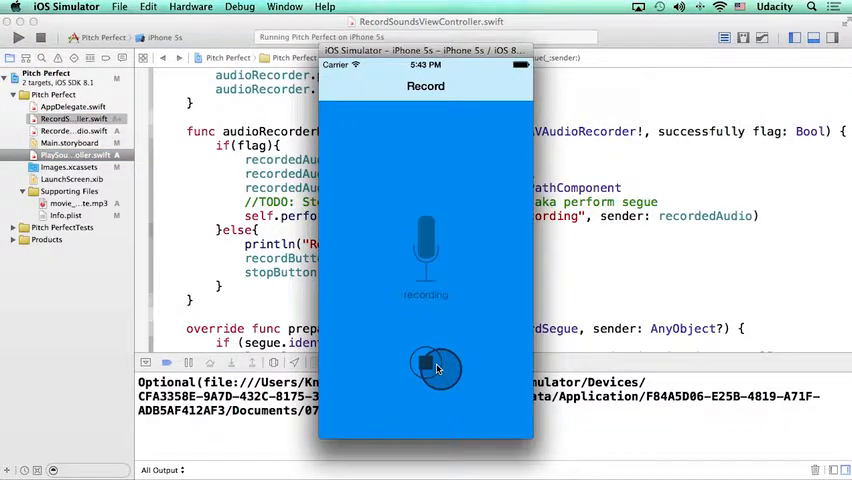
pyautogui.click(424, 368)
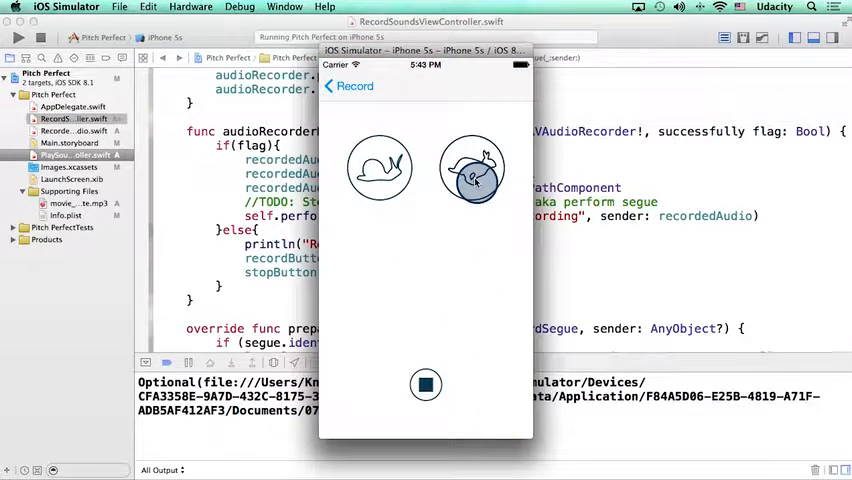